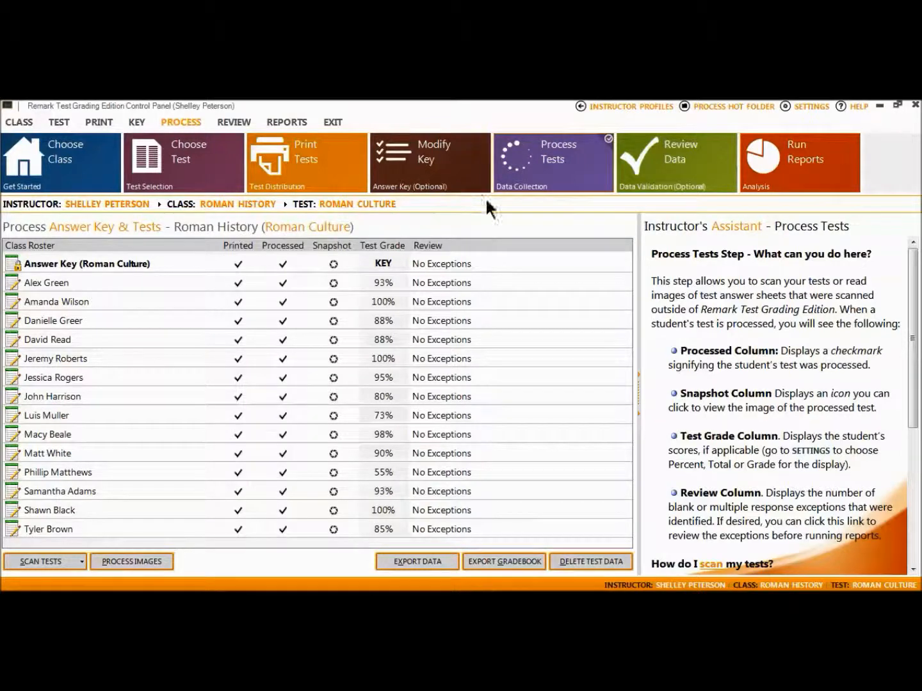
{"action": "mouse_move", "coordinate": [733, 249]}
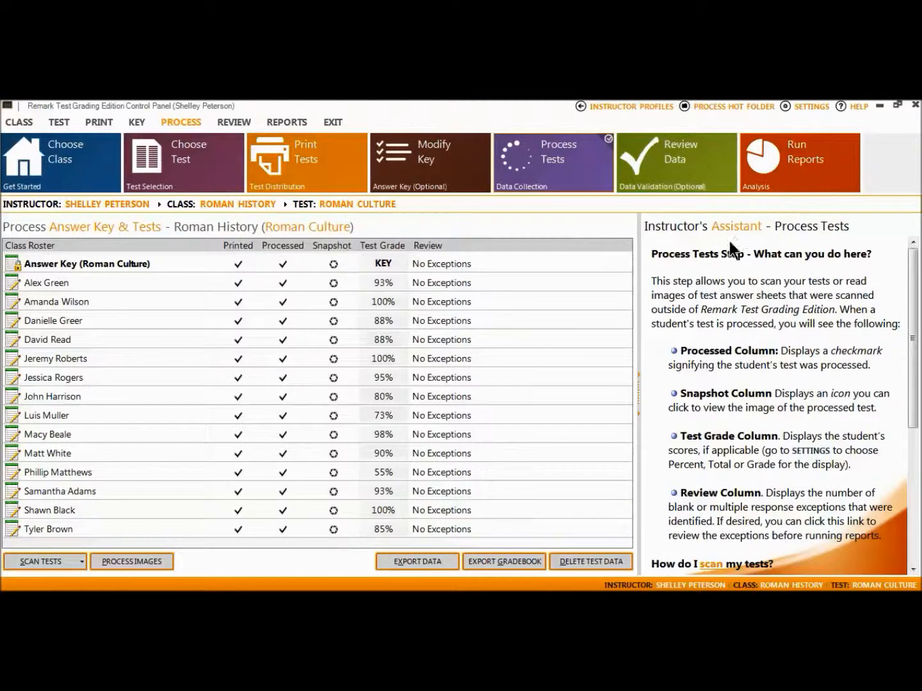
{"action": "mouse_move", "coordinate": [823, 246]}
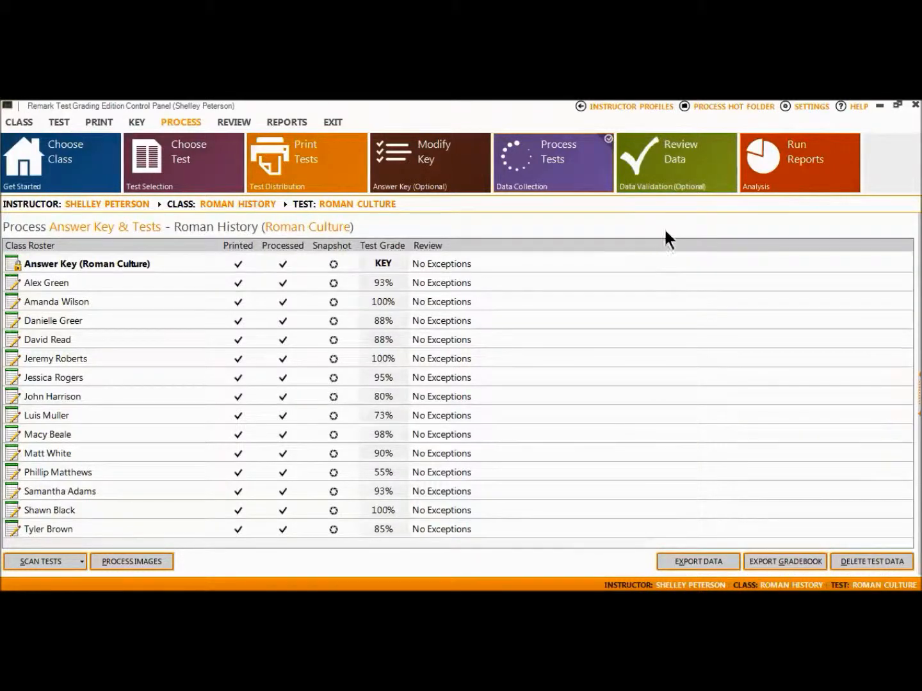
{"action": "mouse_move", "coordinate": [673, 231]}
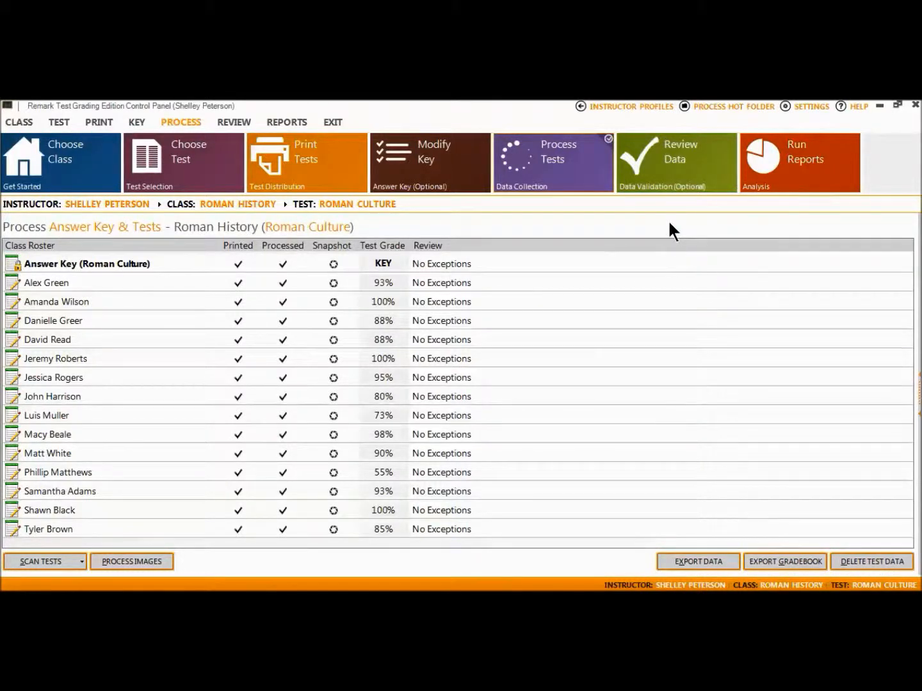
{"action": "mouse_move", "coordinate": [779, 196]}
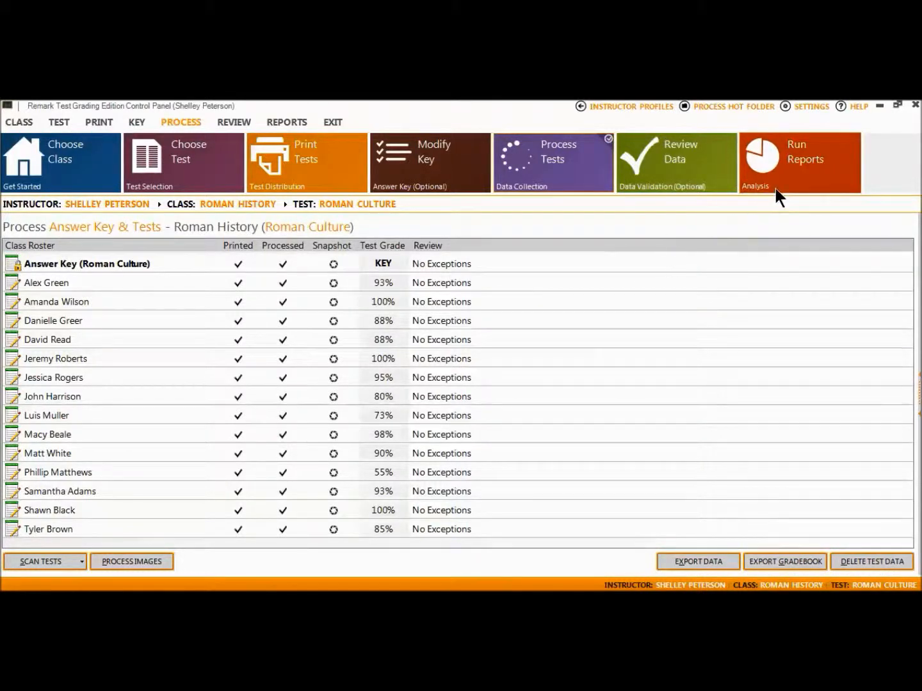
Open the Student Statistics Report and scroll down to the 88.21% class mean
{"action": "left_click", "coordinate": [805, 154]}
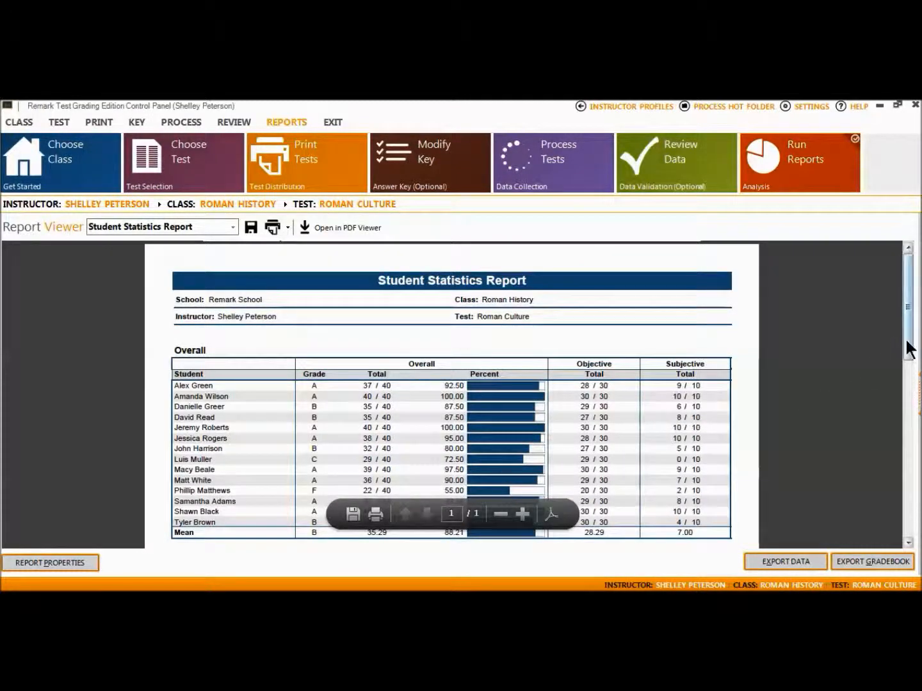
{"action": "scroll", "scroll_direction": "down", "scroll_amount": 3}
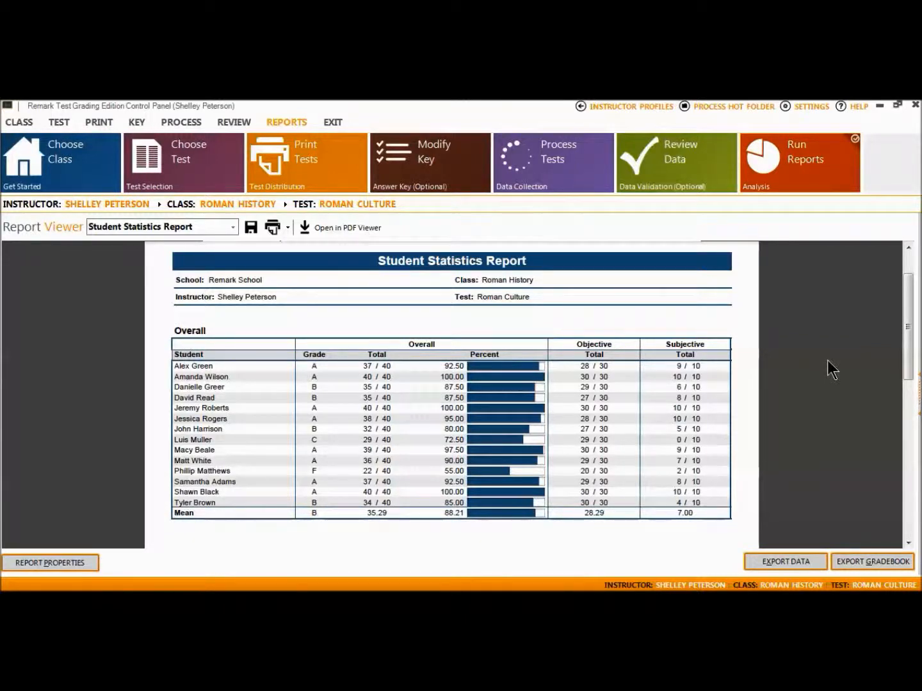
{"action": "mouse_move", "coordinate": [296, 285]}
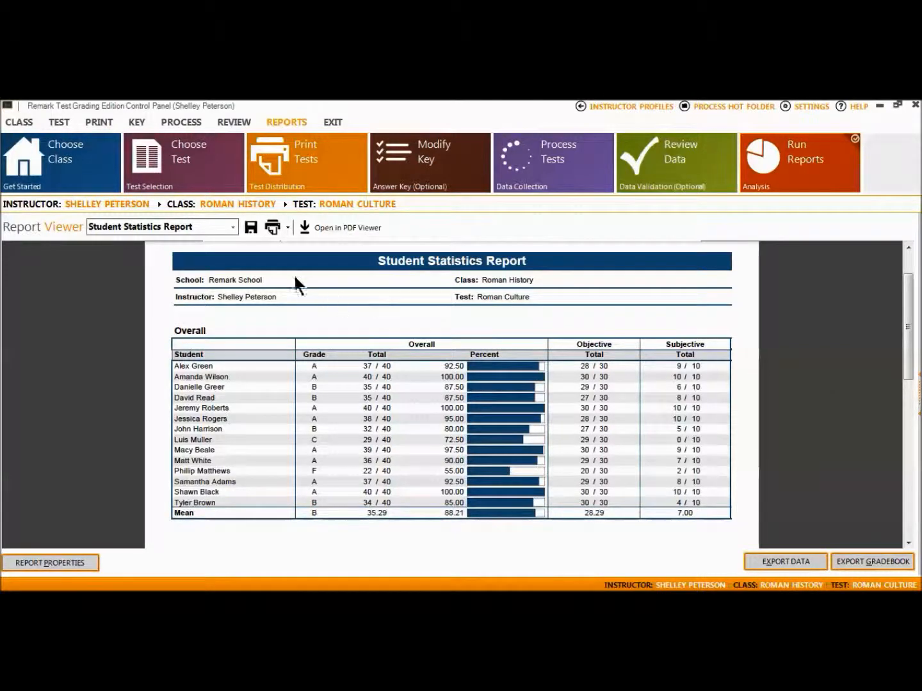
Switch to the Test Statistics Report and scroll down to its reliability figures, including Cronbach alpha 0.79
{"action": "left_click", "coordinate": [232, 227]}
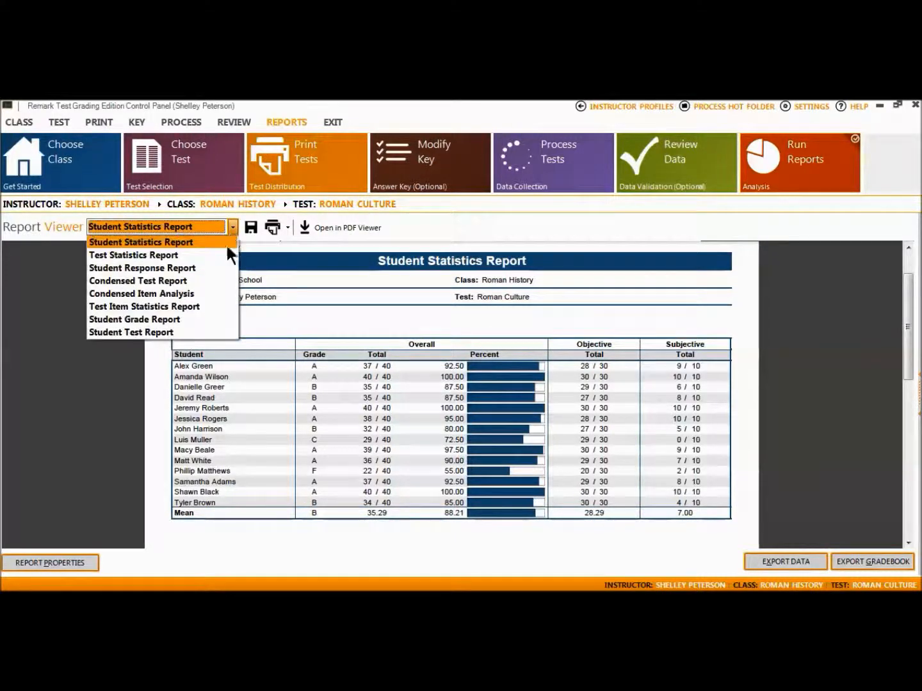
{"action": "left_click", "coordinate": [132, 254]}
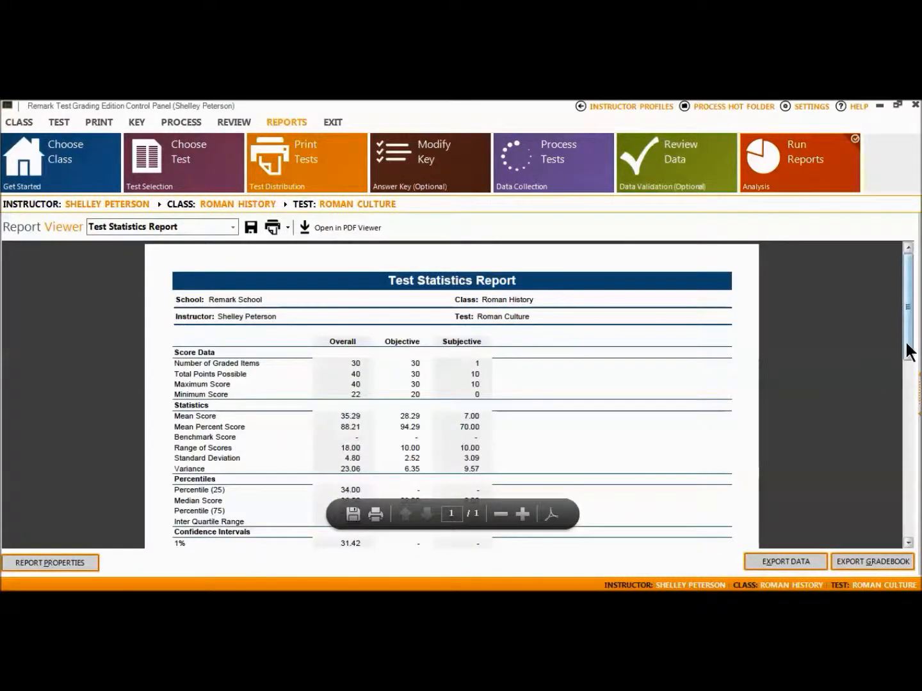
{"action": "scroll", "scroll_direction": "down", "scroll_amount": 3}
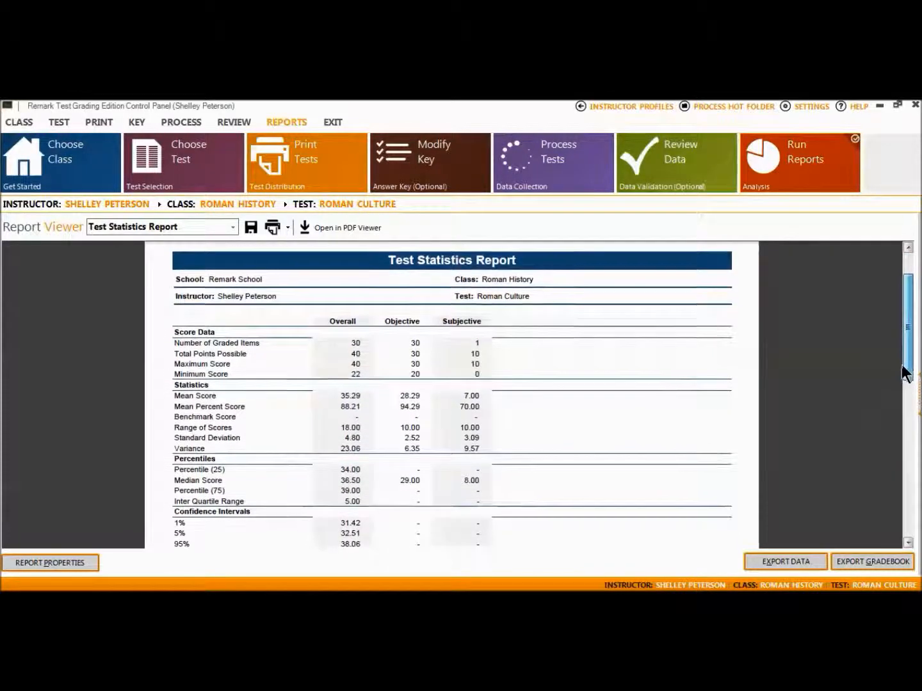
{"action": "scroll", "scroll_direction": "down", "scroll_amount": 3}
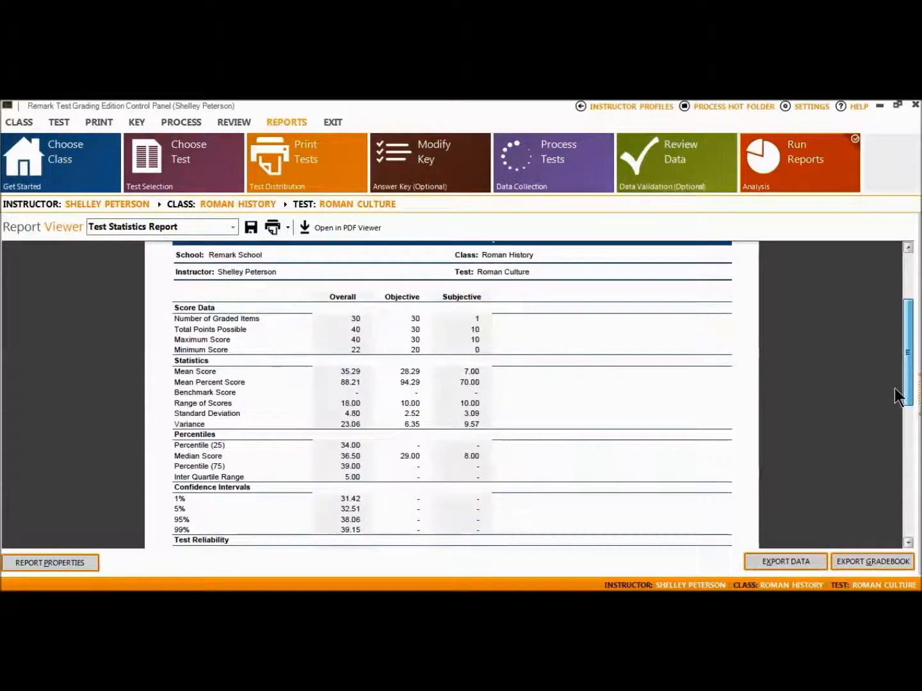
{"action": "scroll", "scroll_direction": "down", "scroll_amount": 3}
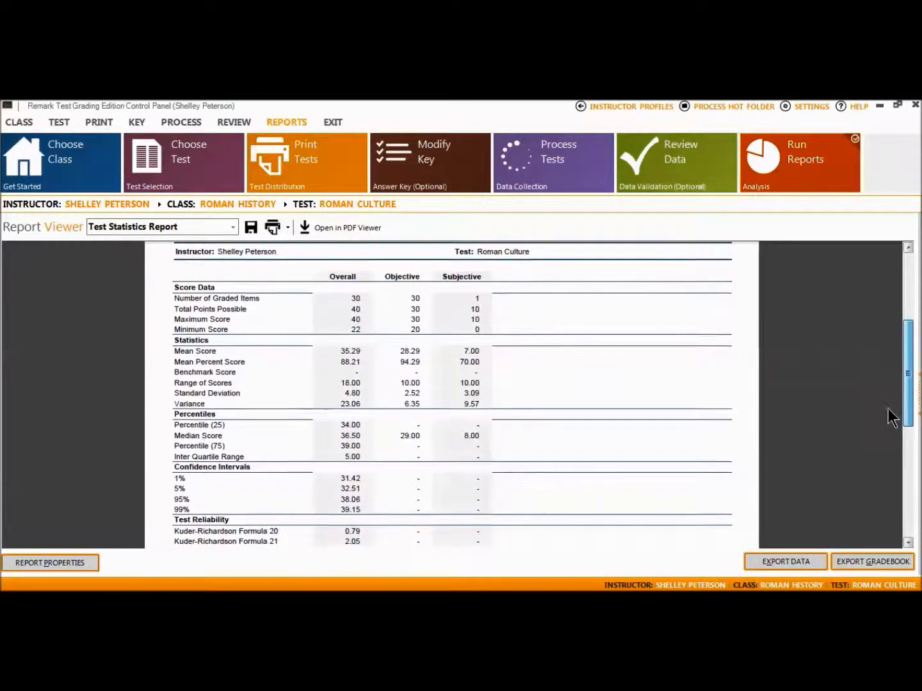
{"action": "scroll", "scroll_direction": "down", "scroll_amount": 3}
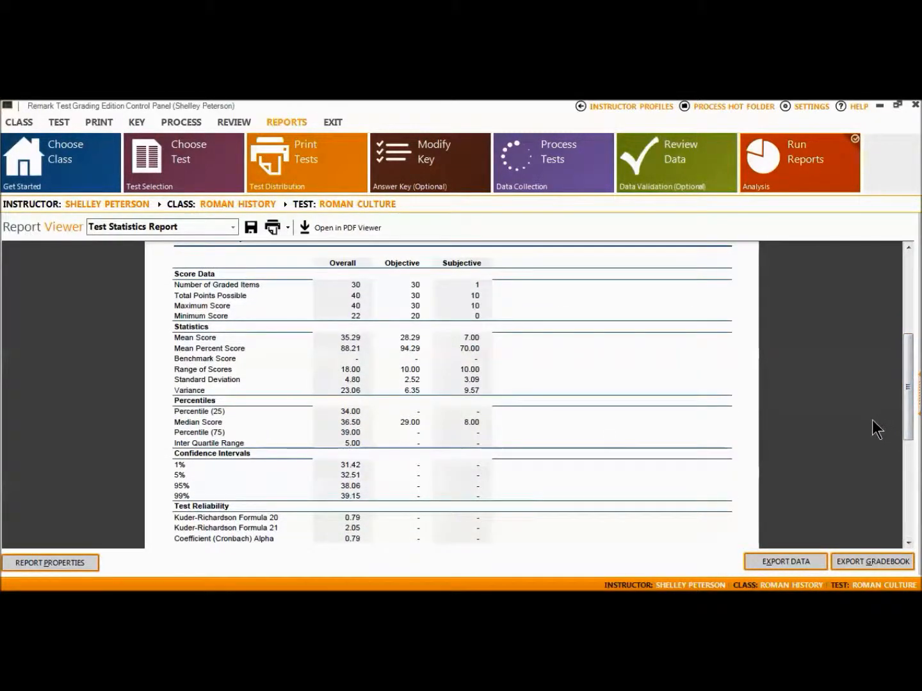
{"action": "mouse_move", "coordinate": [844, 421]}
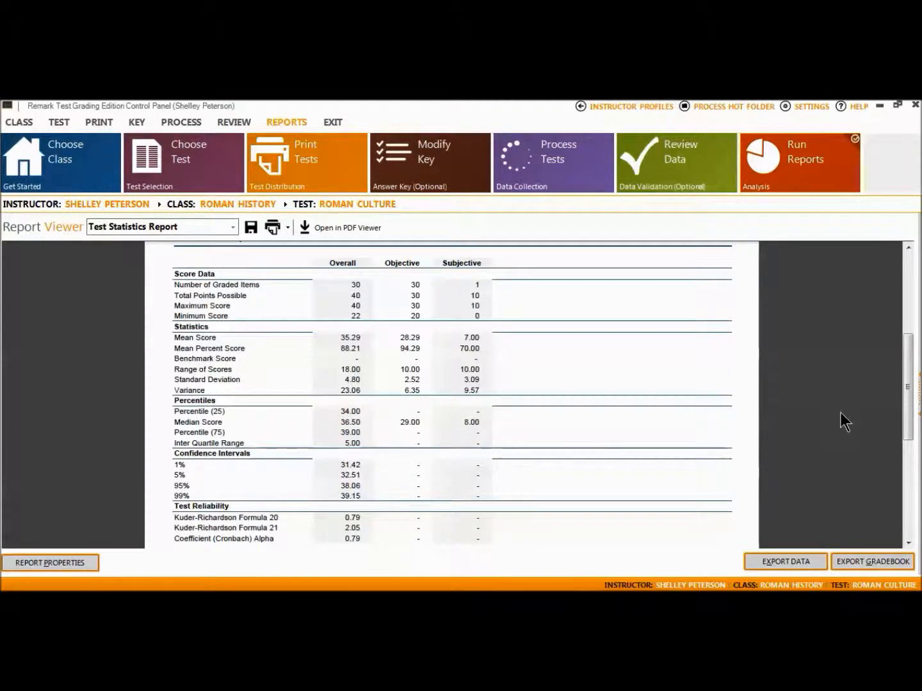
{"action": "mouse_move", "coordinate": [780, 417]}
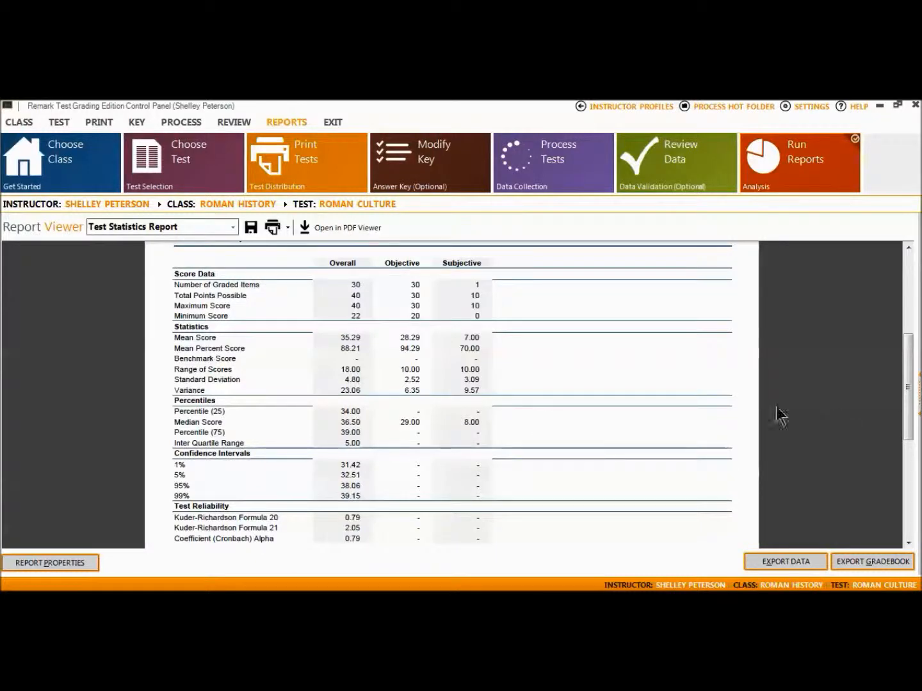
Show the Student Response Report and scroll through its grid of answers, scores and grades
{"action": "left_click", "coordinate": [234, 227]}
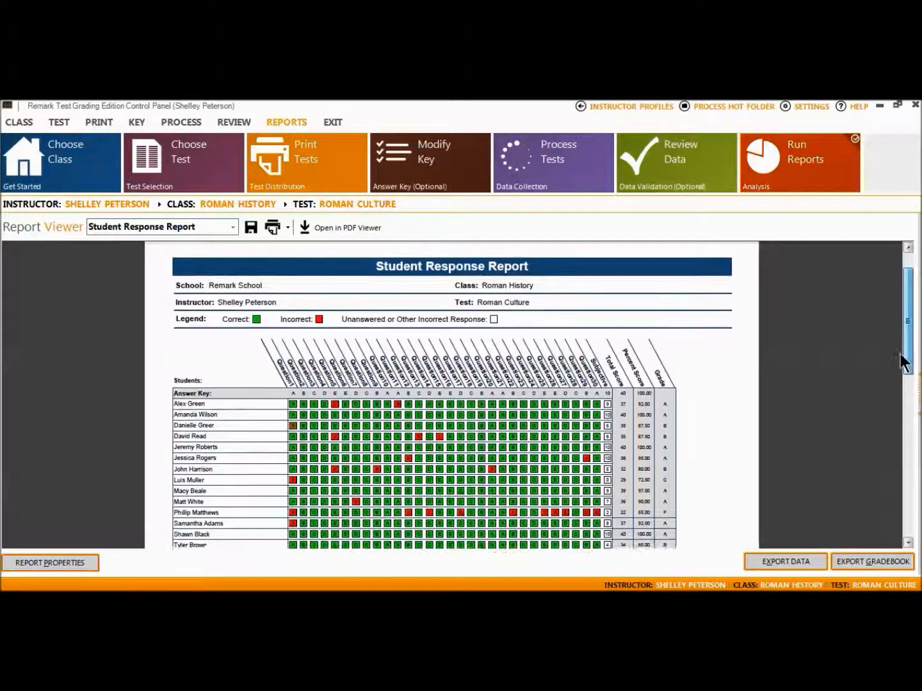
{"action": "scroll", "scroll_direction": "down", "scroll_amount": 3}
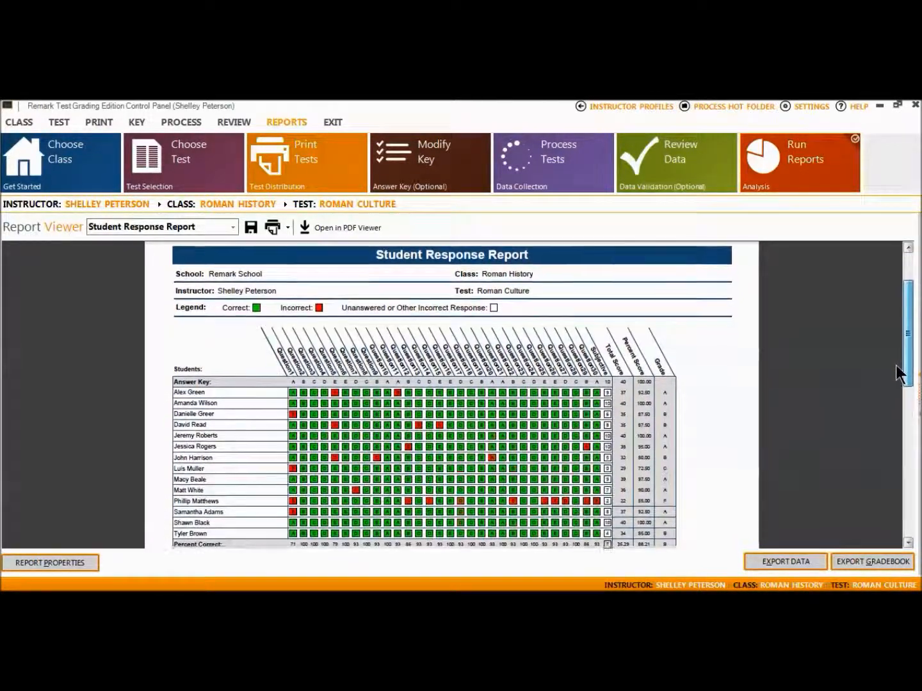
{"action": "scroll", "scroll_direction": "down", "scroll_amount": 3}
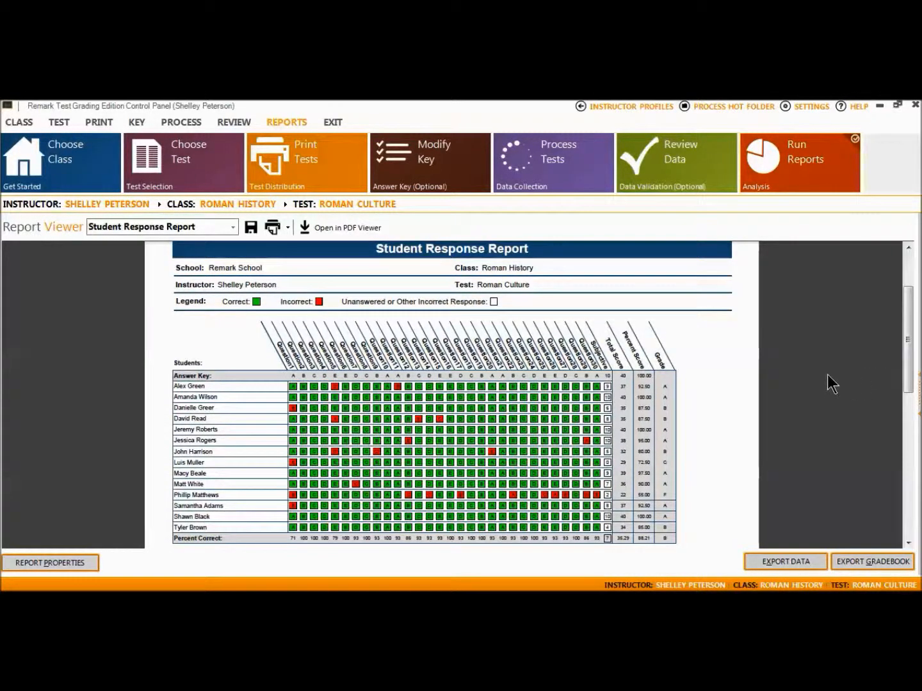
{"action": "mouse_move", "coordinate": [808, 384]}
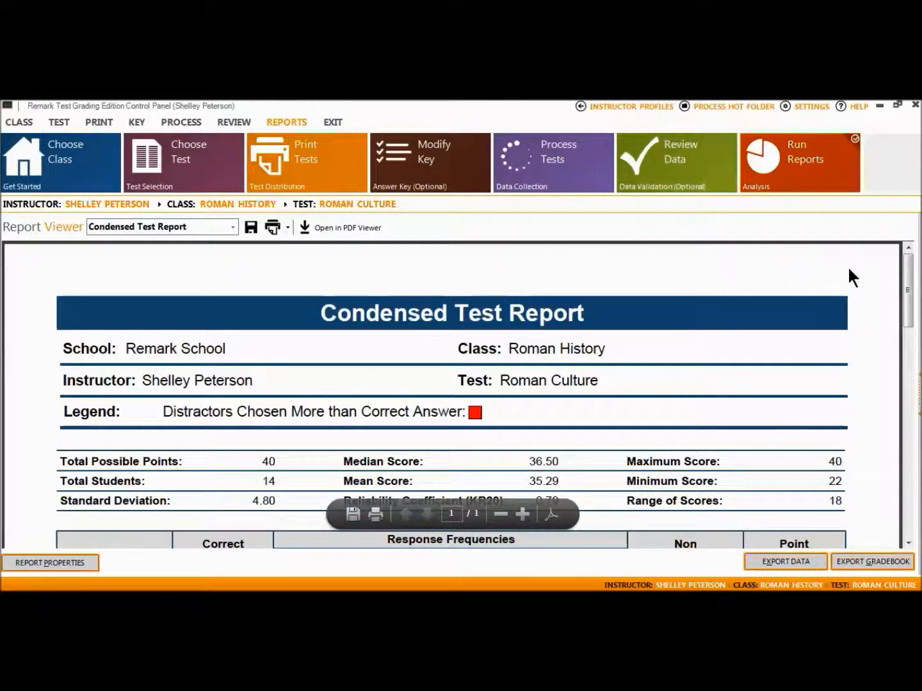
Scroll the Condensed Test Report down to the per-question response frequency table
{"action": "scroll", "scroll_direction": "down", "scroll_amount": 3}
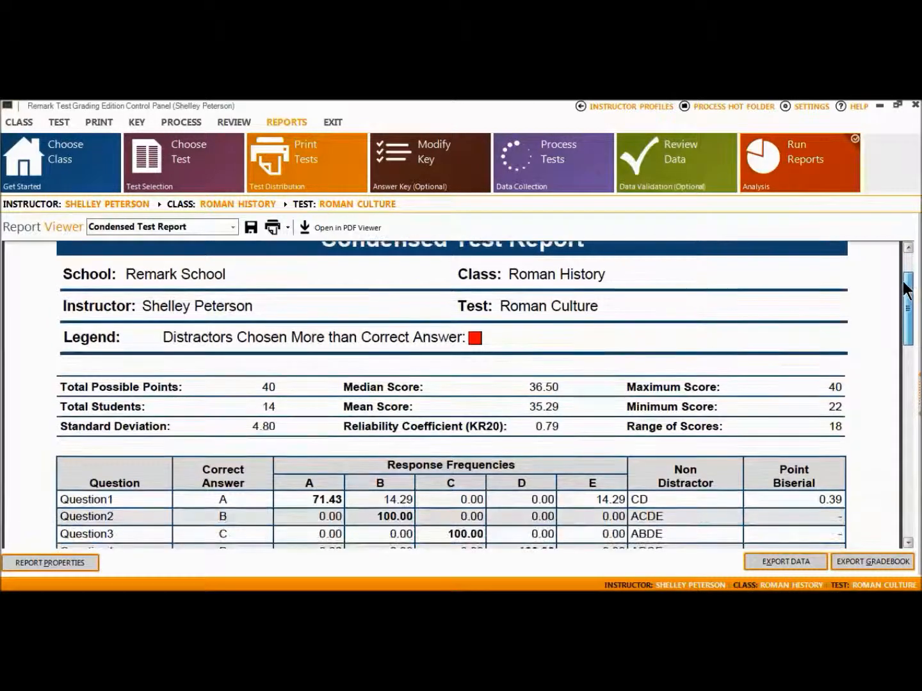
{"action": "scroll", "scroll_direction": "down", "scroll_amount": 3}
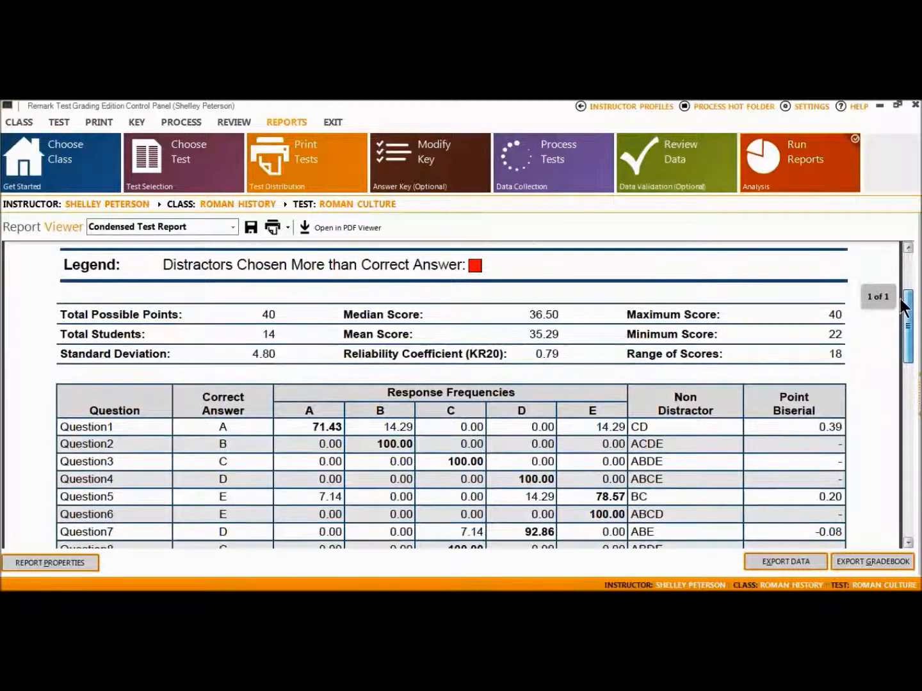
{"action": "scroll", "scroll_direction": "down", "scroll_amount": 3}
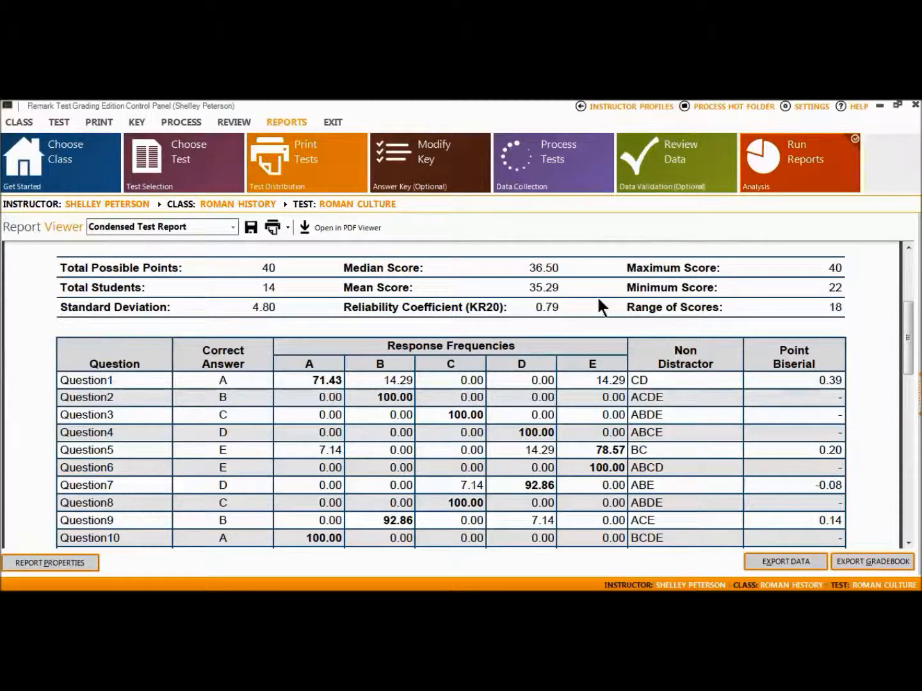
Switch to the Condensed Item Analysis report and scroll through its per-question response frequencies
{"action": "left_click", "coordinate": [233, 227]}
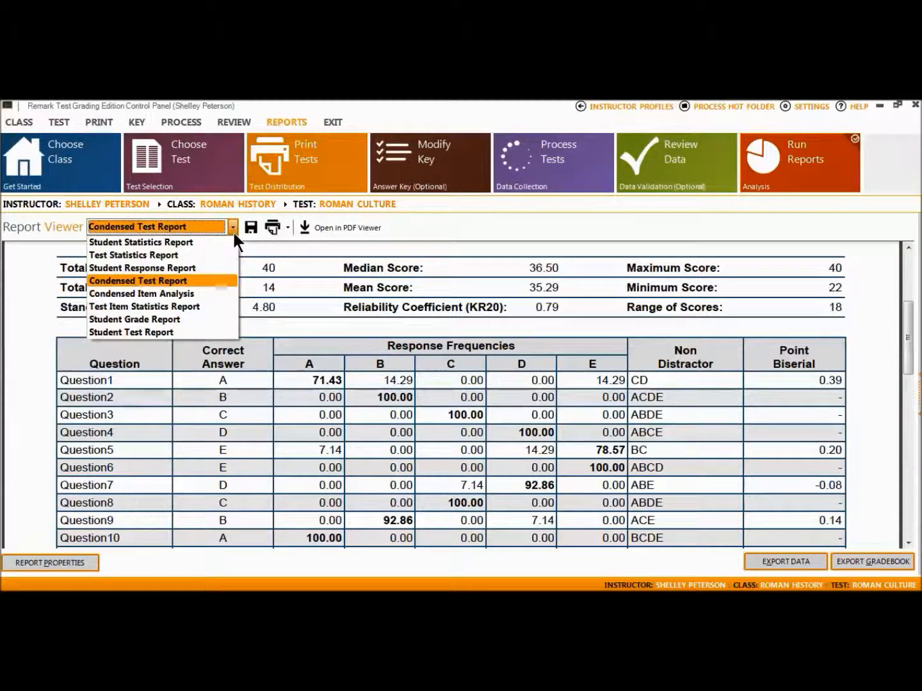
{"action": "left_click", "coordinate": [141, 293]}
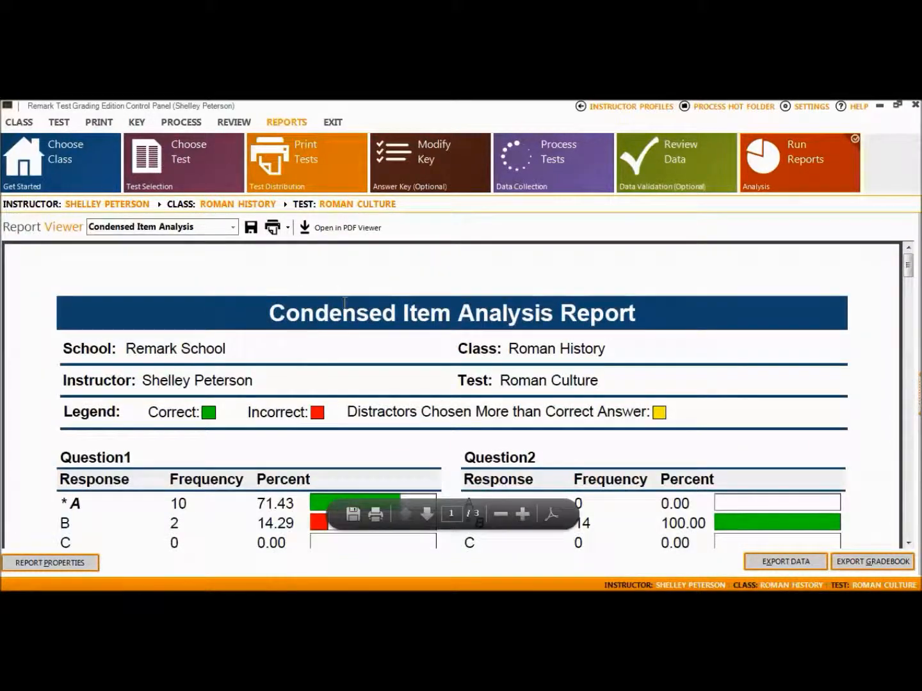
{"action": "mouse_move", "coordinate": [906, 272]}
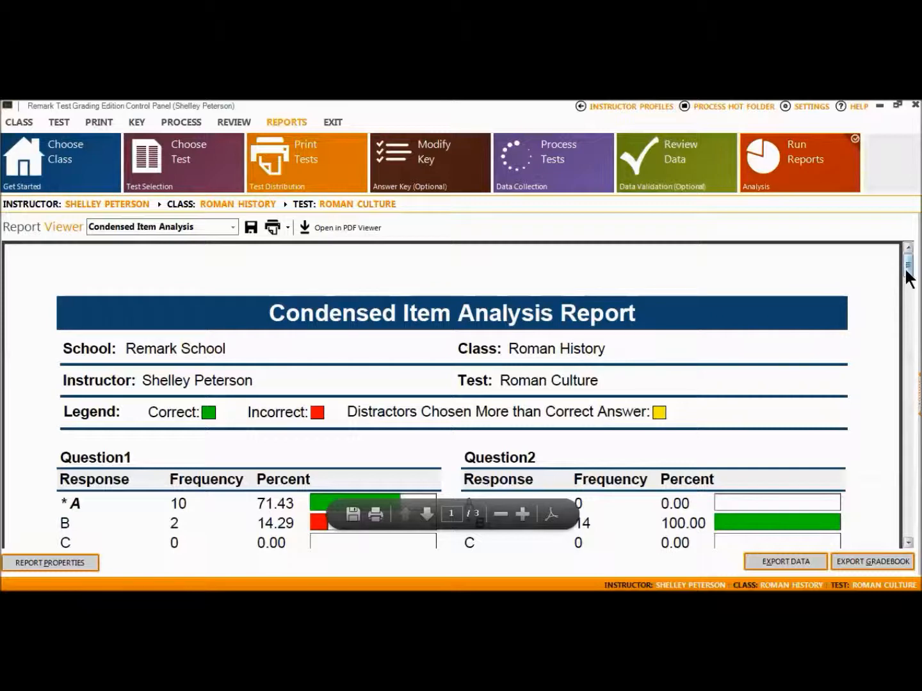
{"action": "scroll", "scroll_direction": "down", "scroll_amount": 3}
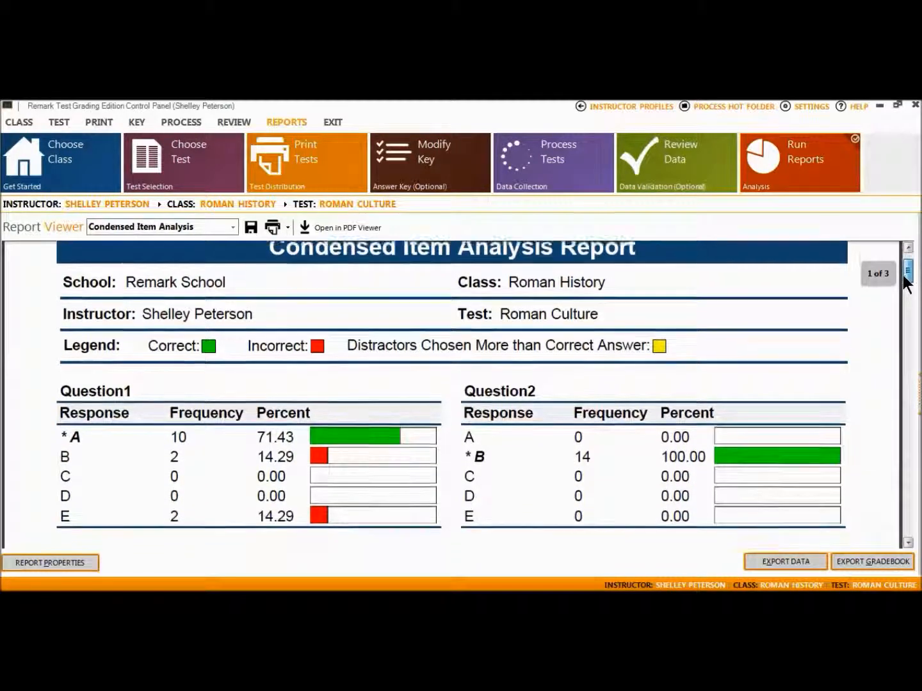
{"action": "scroll", "scroll_direction": "down", "scroll_amount": 3}
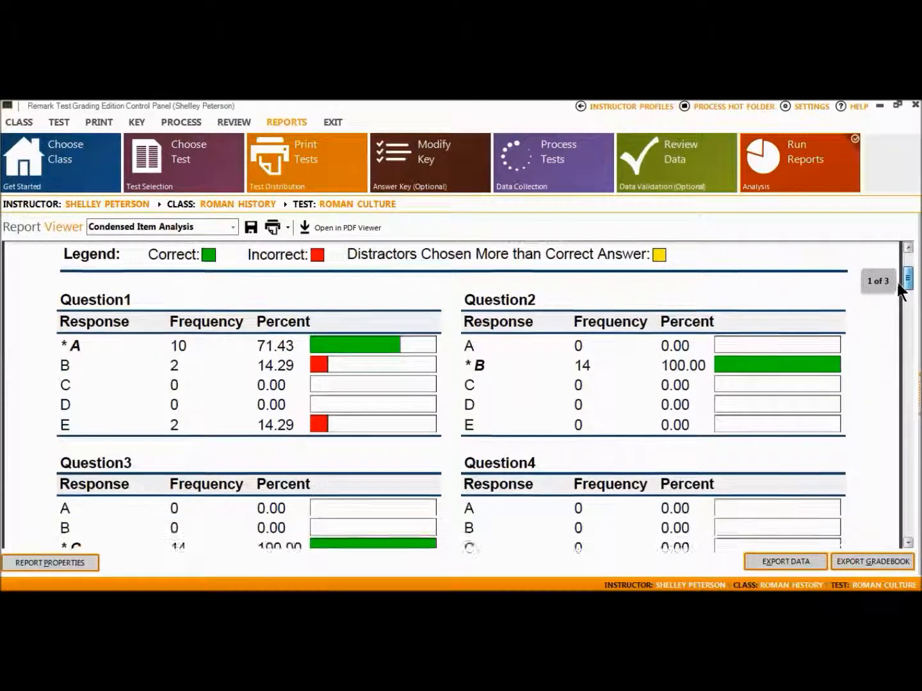
{"action": "scroll", "scroll_direction": "down", "scroll_amount": 3}
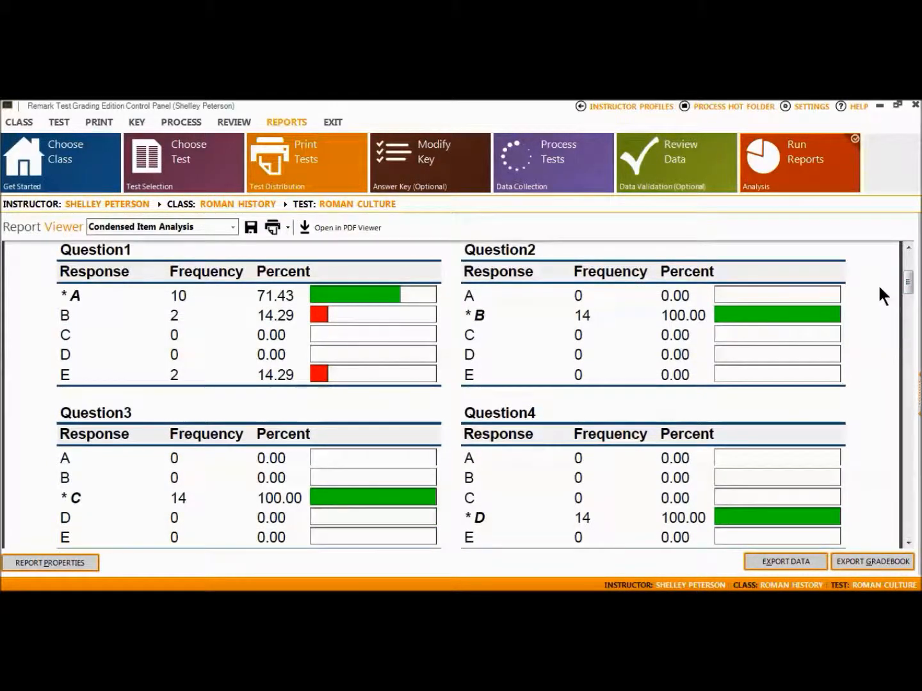
{"action": "mouse_move", "coordinate": [874, 282]}
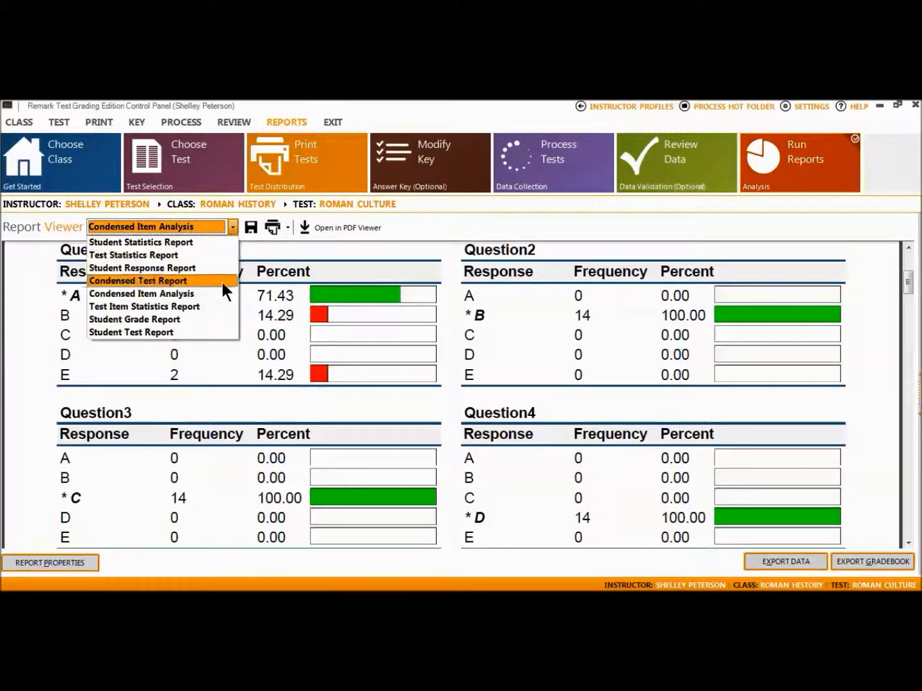
Show the Test Item Statistics Report zoomed in two levels and scroll through it
{"action": "left_click", "coordinate": [143, 306]}
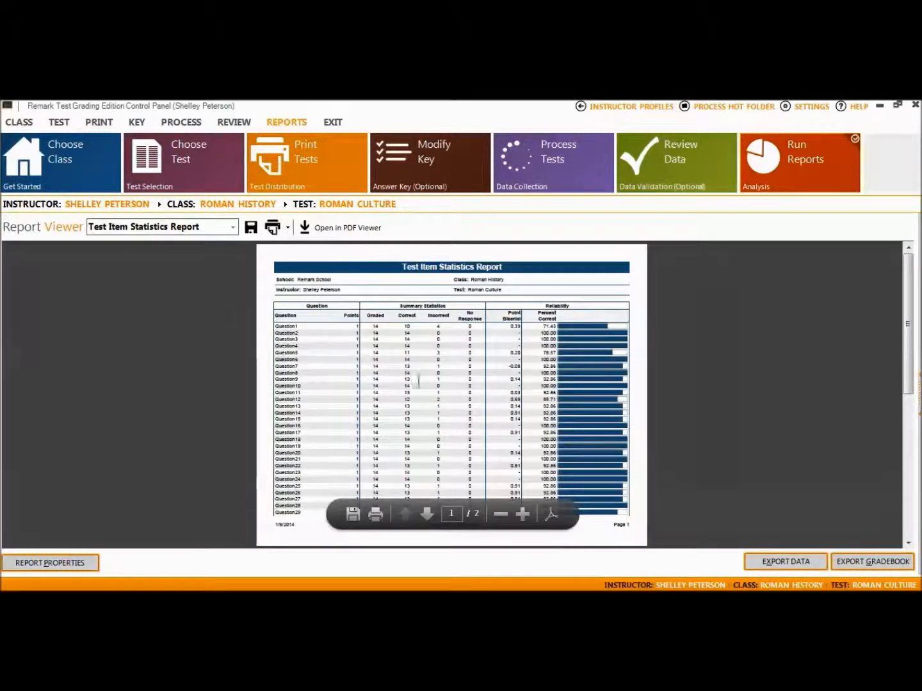
{"action": "left_click", "coordinate": [522, 514]}
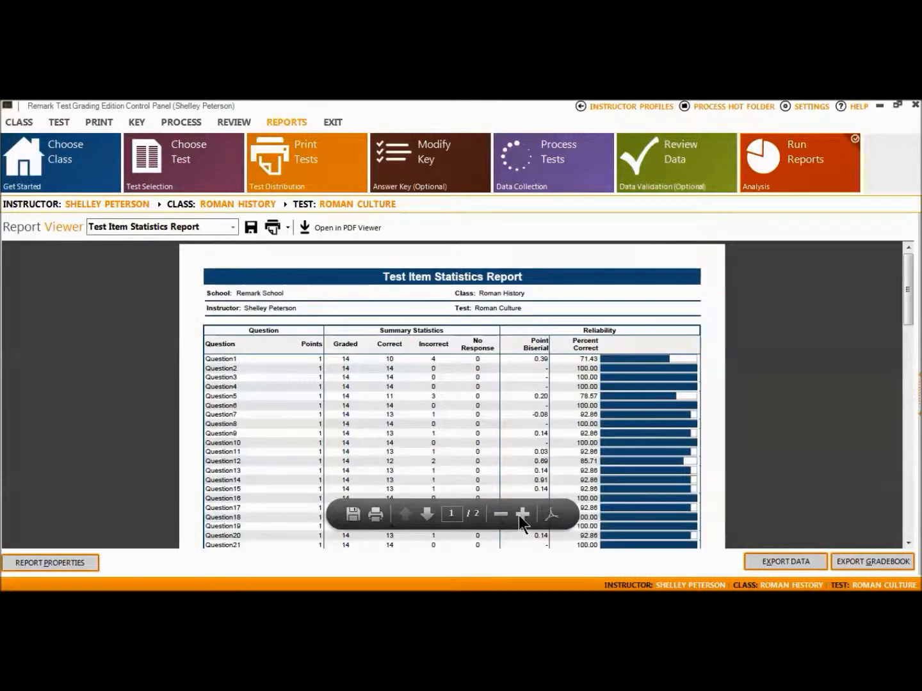
{"action": "left_click", "coordinate": [499, 514]}
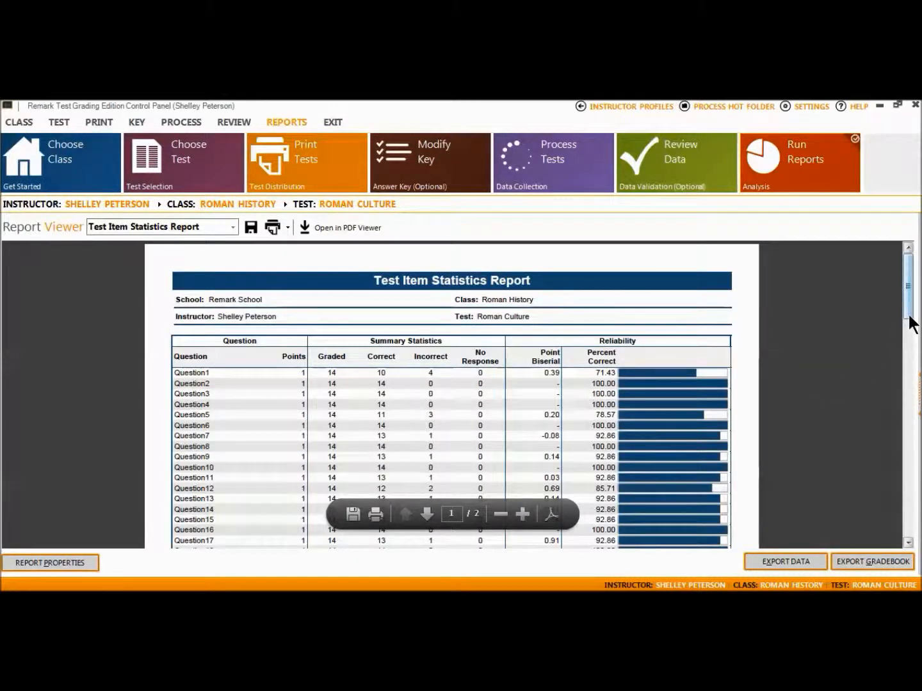
{"action": "scroll", "scroll_direction": "down", "scroll_amount": 3}
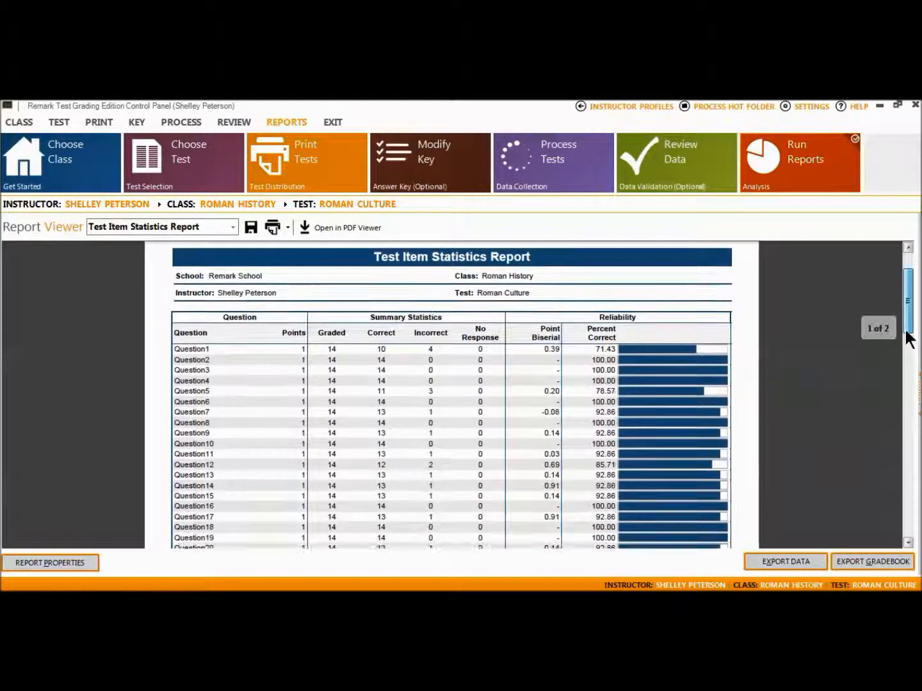
{"action": "scroll", "scroll_direction": "down", "scroll_amount": 3}
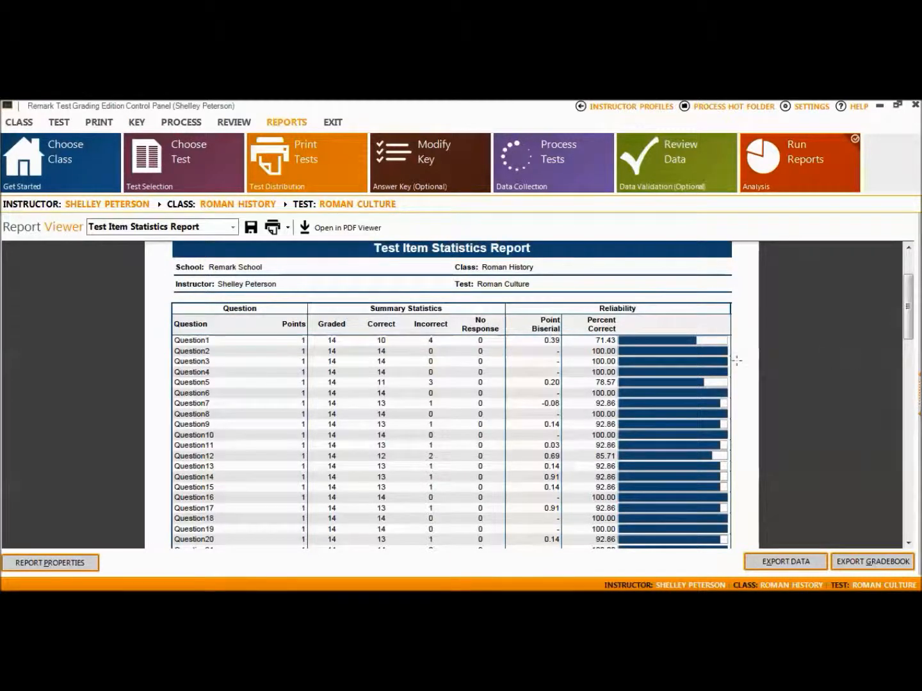
{"action": "left_click", "coordinate": [233, 227]}
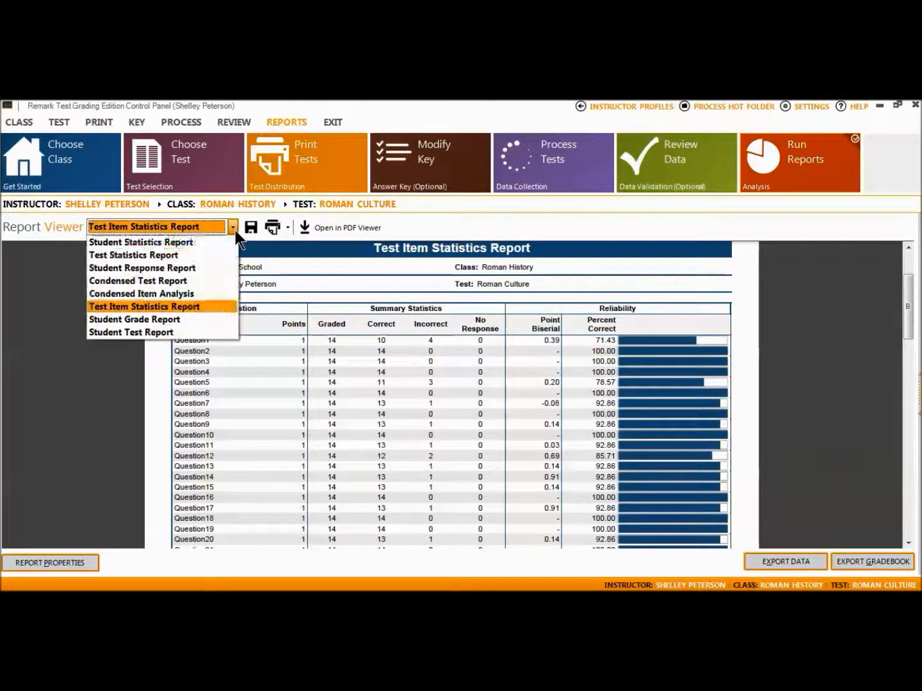
Switch to the Student Grade Report and scroll through the student pages and answer sheets
{"action": "left_click", "coordinate": [134, 319]}
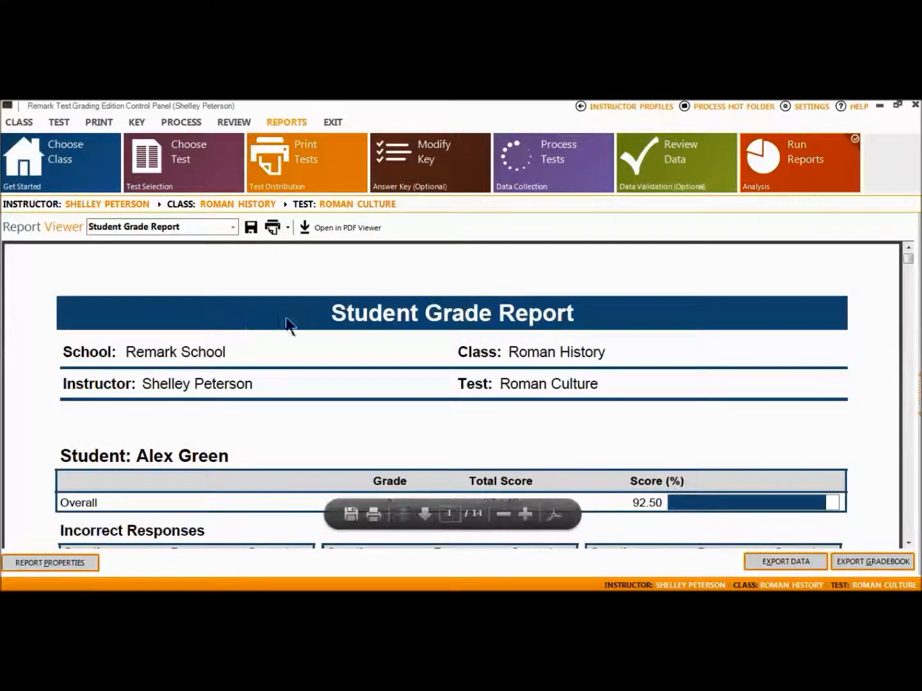
{"action": "mouse_move", "coordinate": [881, 274]}
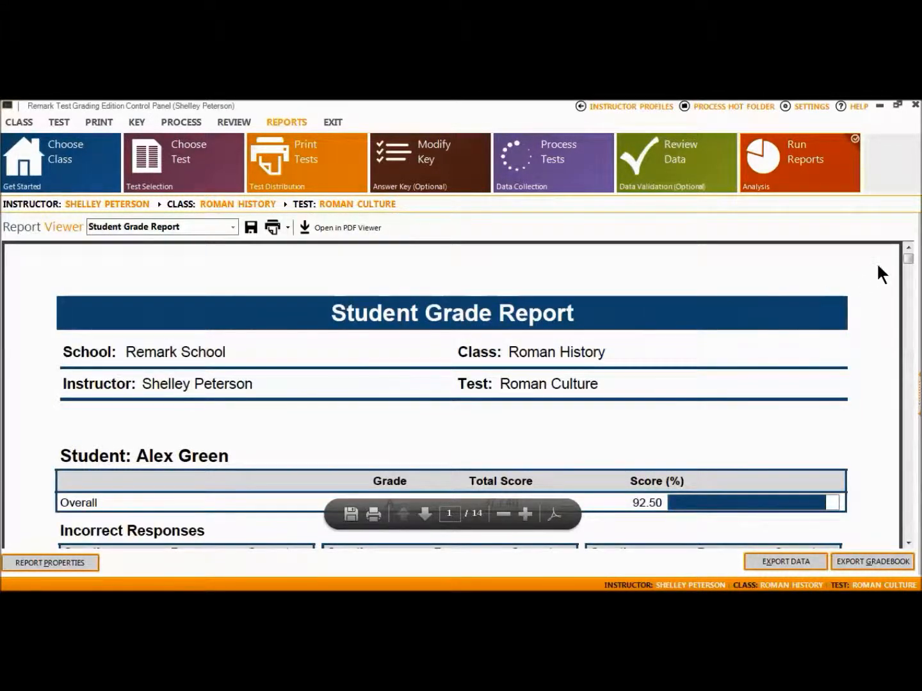
{"action": "scroll", "scroll_direction": "down", "scroll_amount": 3}
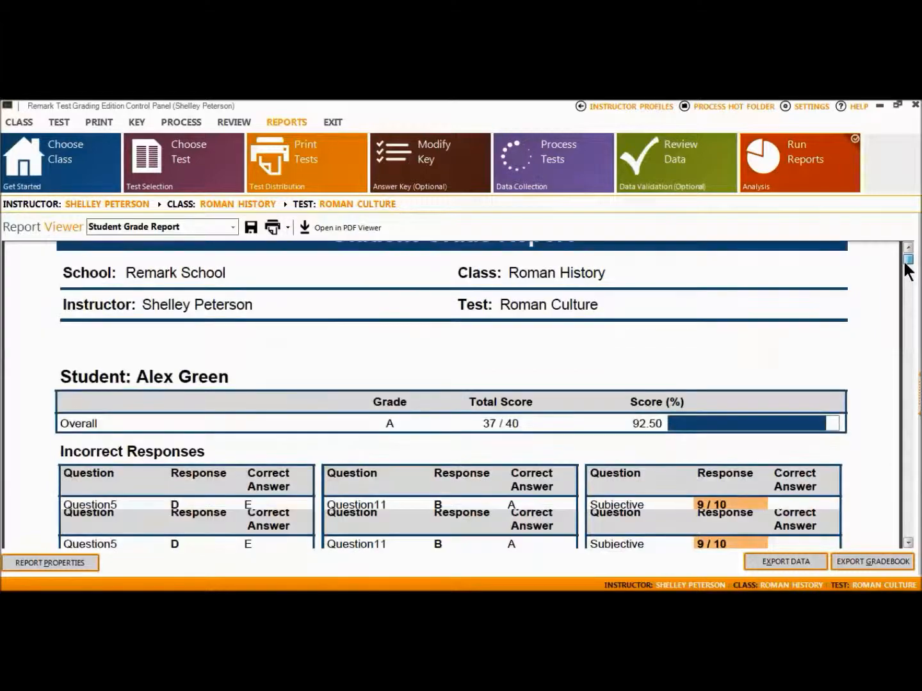
{"action": "scroll", "scroll_direction": "down", "scroll_amount": 3}
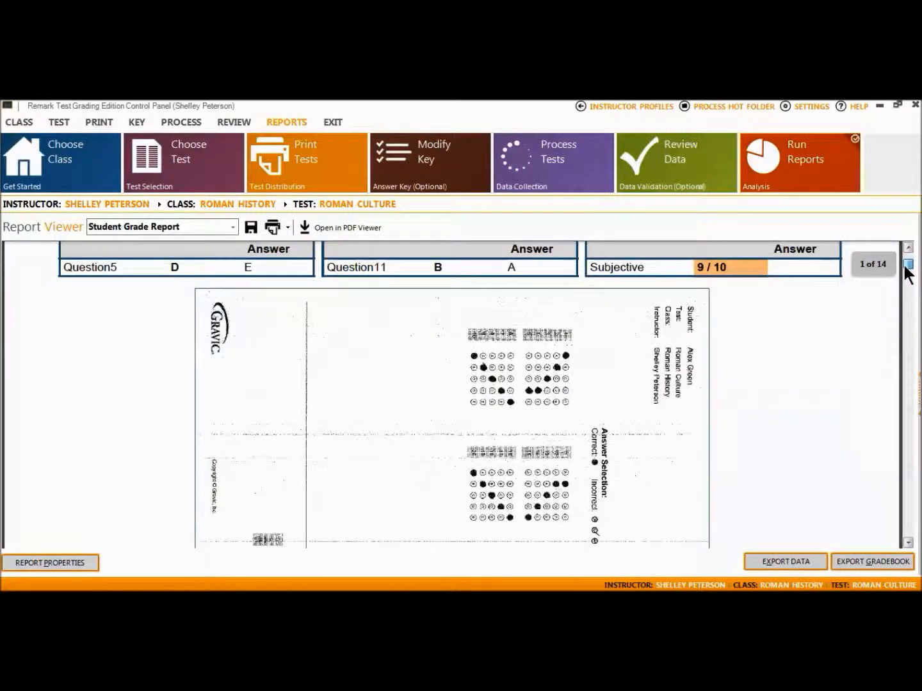
{"action": "scroll", "scroll_direction": "down", "scroll_amount": 3}
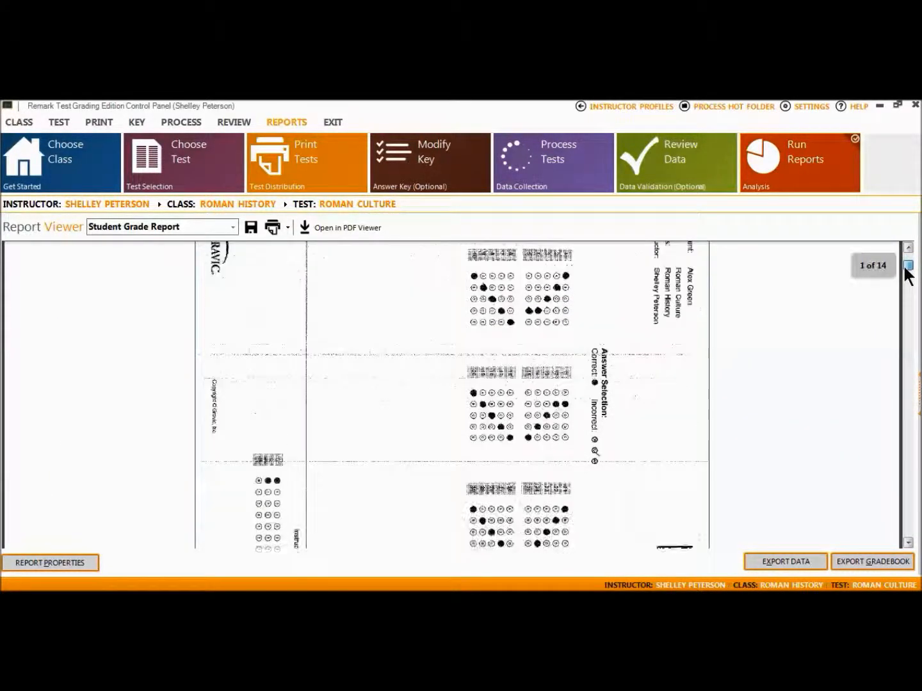
{"action": "scroll", "scroll_direction": "down", "scroll_amount": 3}
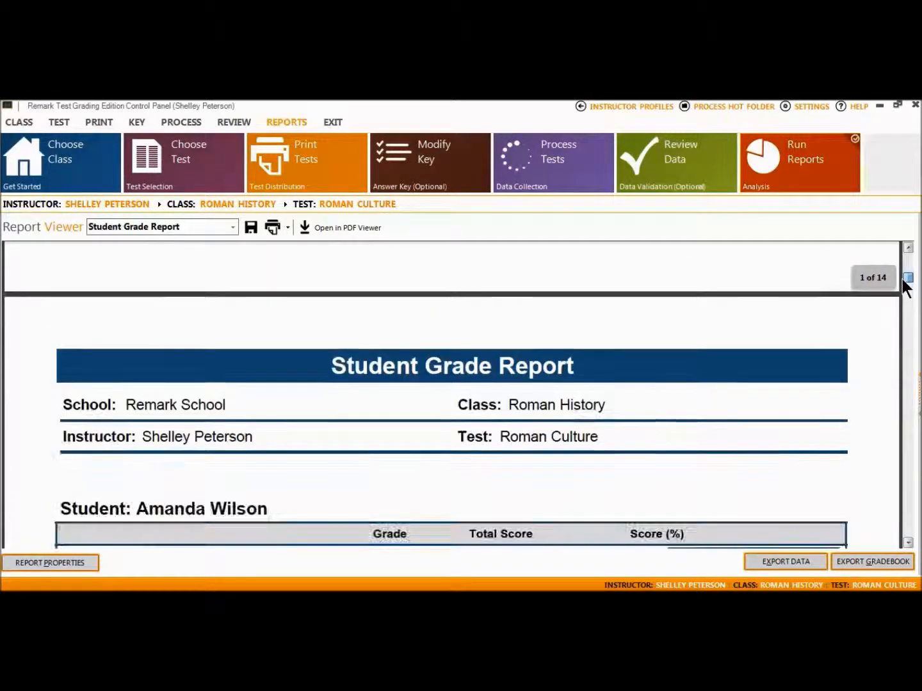
{"action": "scroll", "scroll_direction": "down", "scroll_amount": 3}
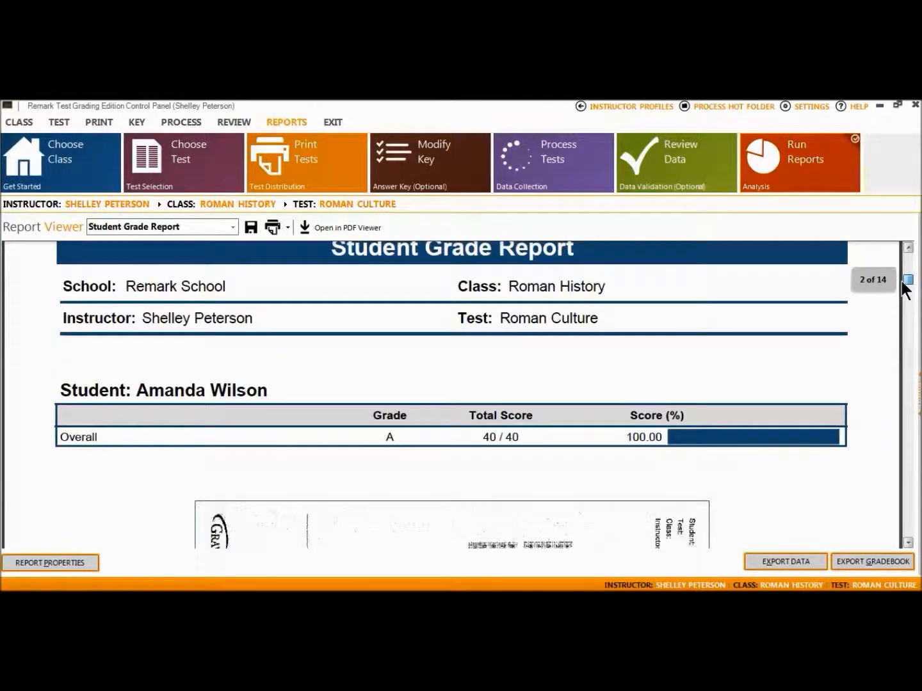
{"action": "scroll", "scroll_direction": "down", "scroll_amount": 3}
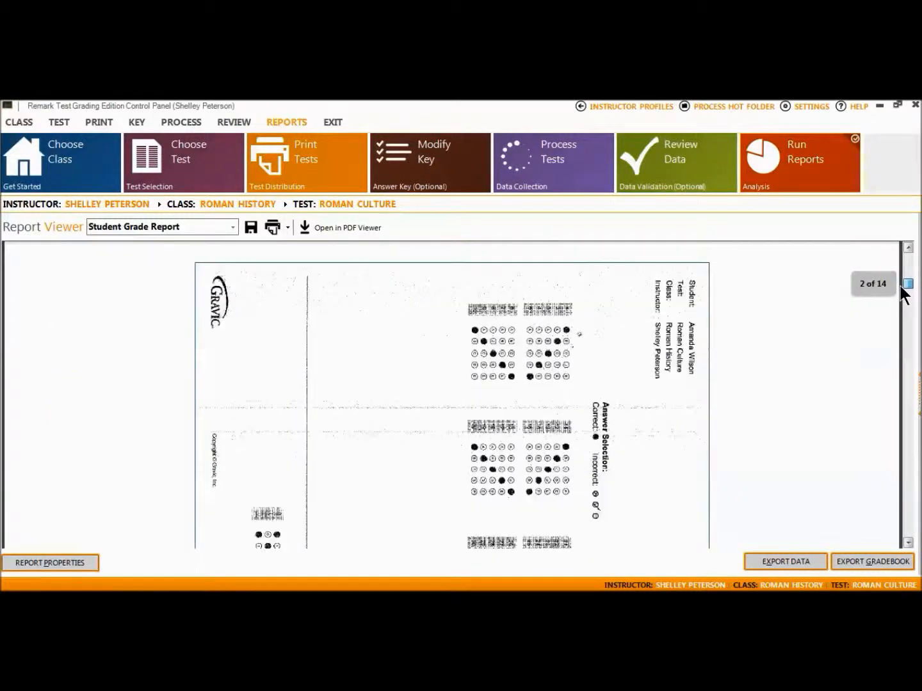
{"action": "scroll", "scroll_direction": "down", "scroll_amount": 3}
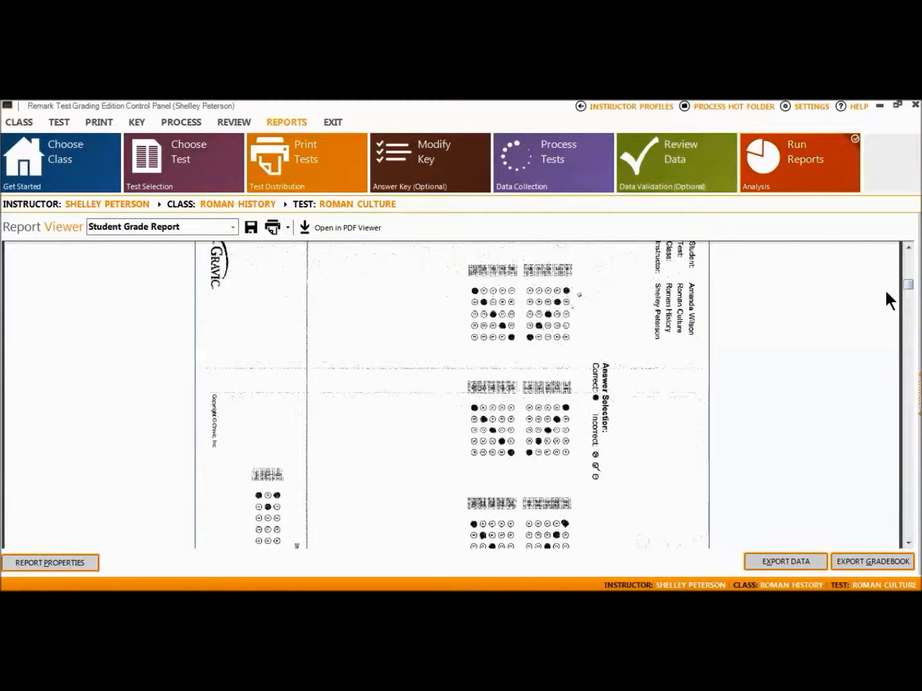
{"action": "mouse_move", "coordinate": [861, 300]}
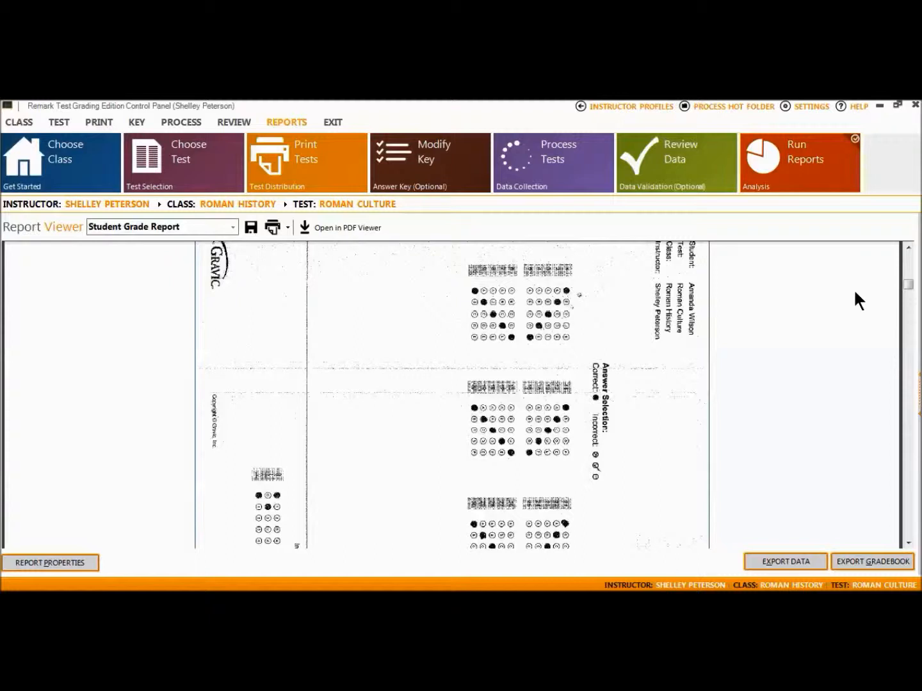
{"action": "mouse_move", "coordinate": [238, 248]}
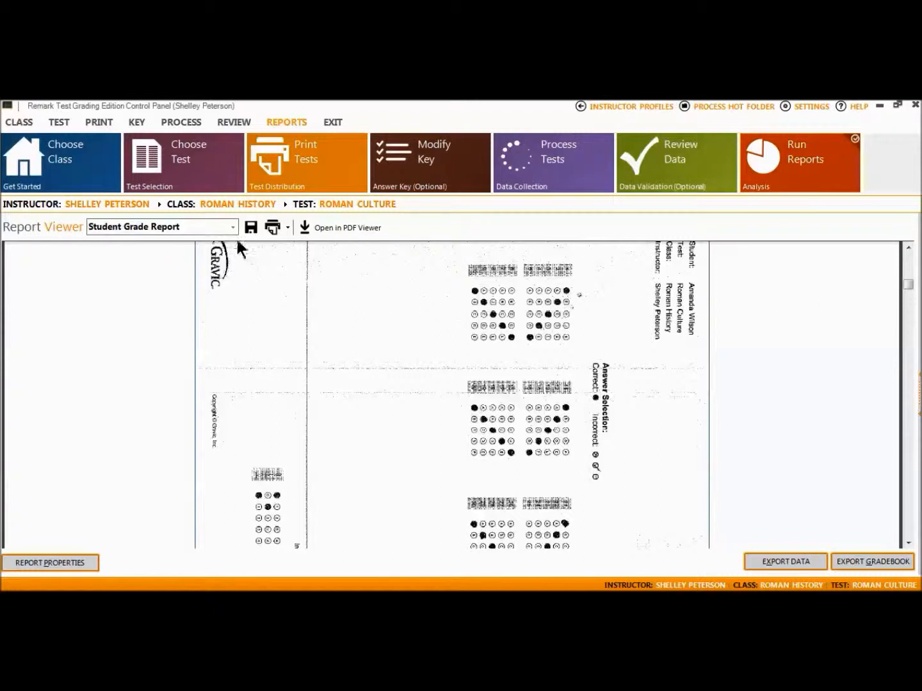
{"action": "left_click", "coordinate": [233, 227]}
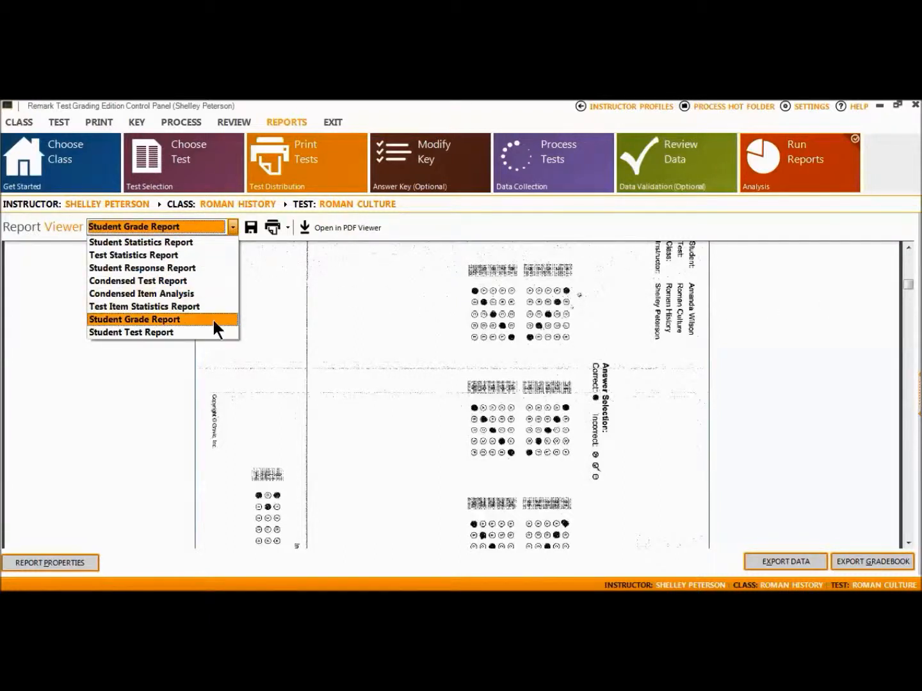
{"action": "left_click", "coordinate": [131, 332]}
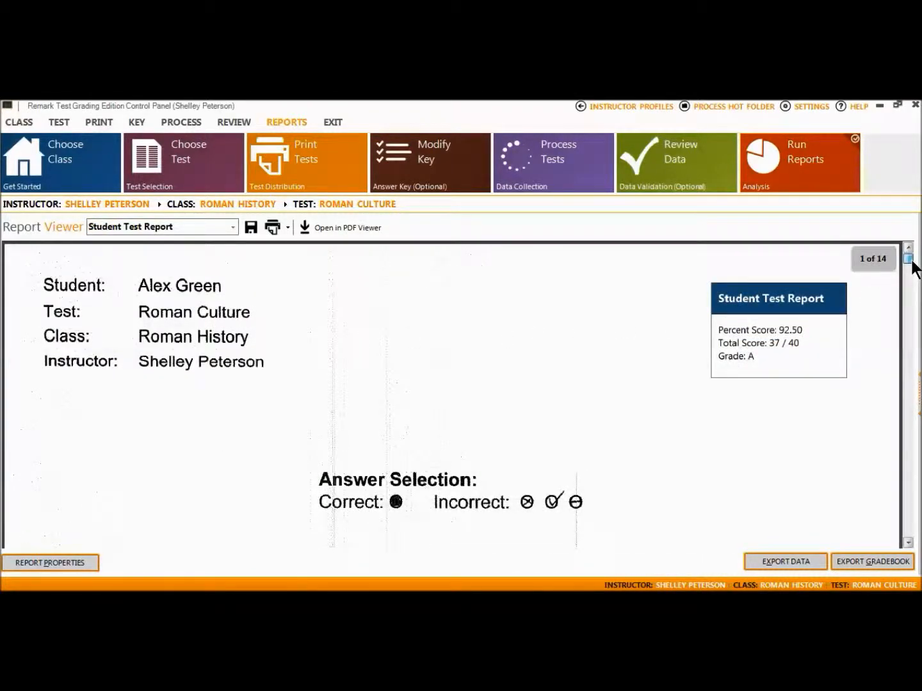
{"action": "scroll", "scroll_direction": "down", "scroll_amount": 3}
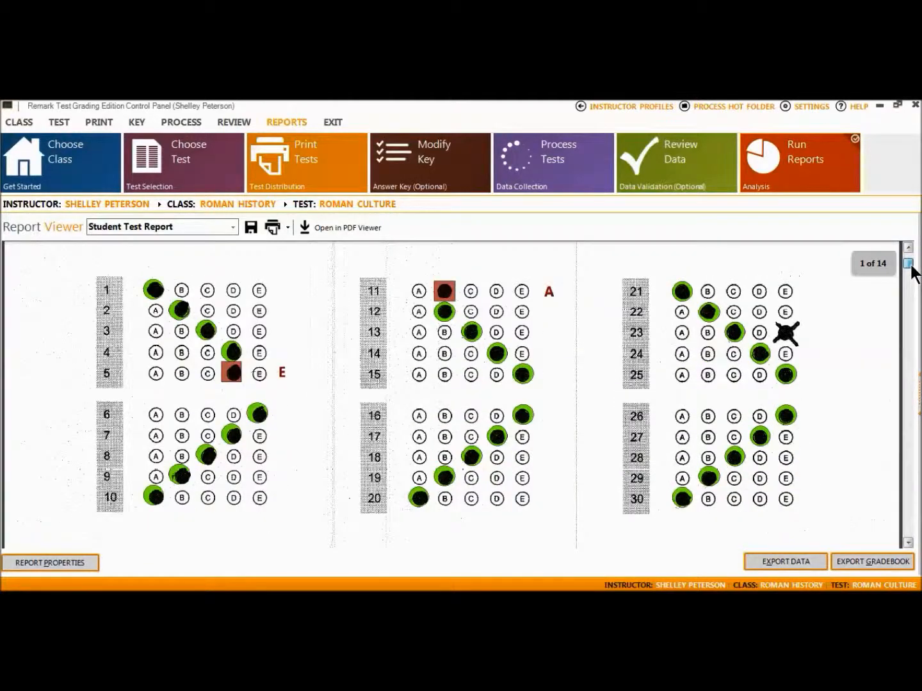
{"action": "scroll", "scroll_direction": "down", "scroll_amount": 3}
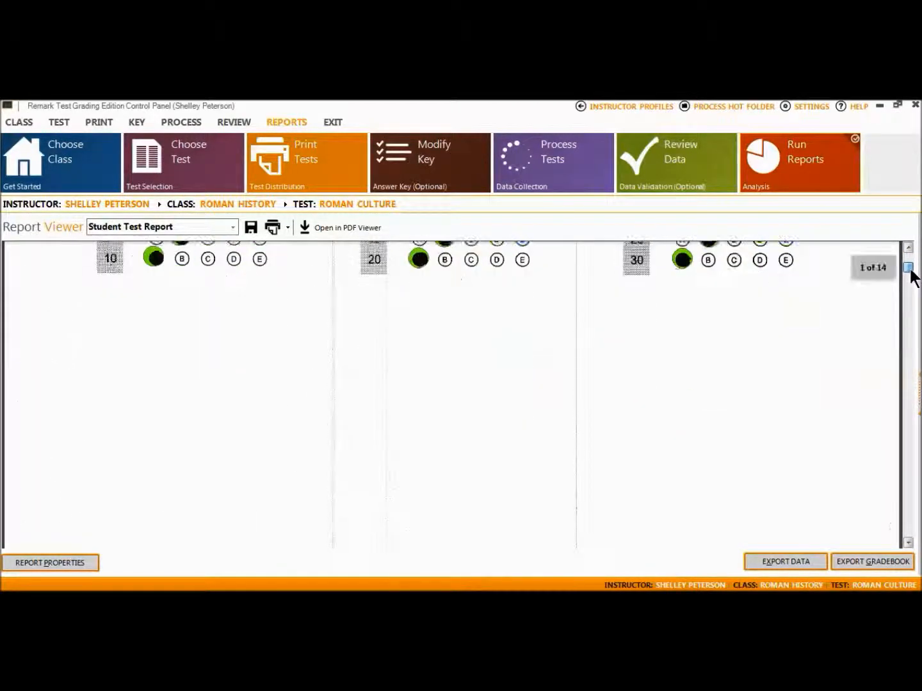
{"action": "scroll", "scroll_direction": "down", "scroll_amount": 3}
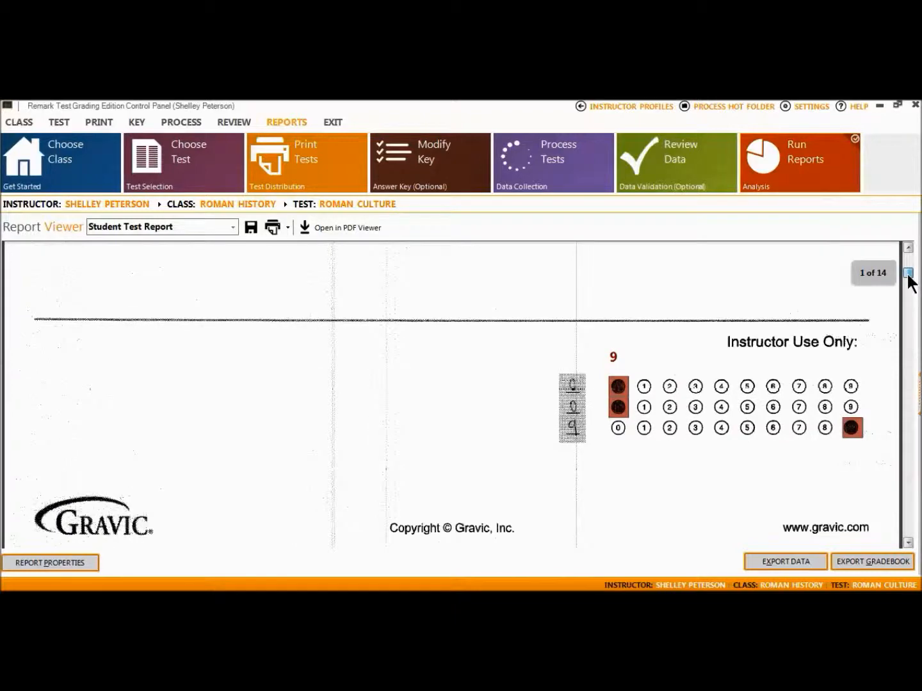
{"action": "left_click", "coordinate": [906, 272]}
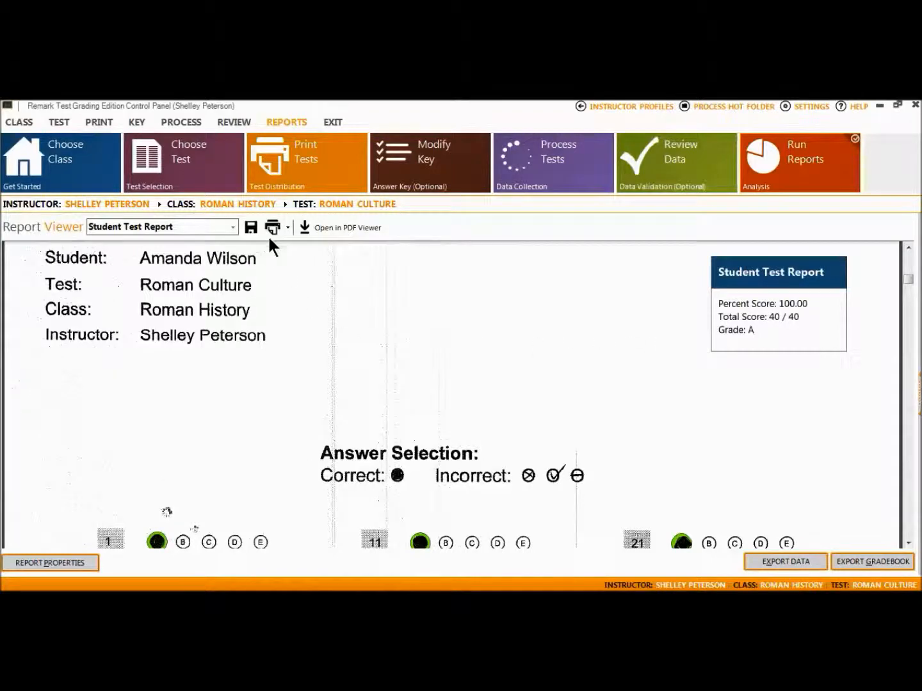
{"action": "mouse_move", "coordinate": [271, 228]}
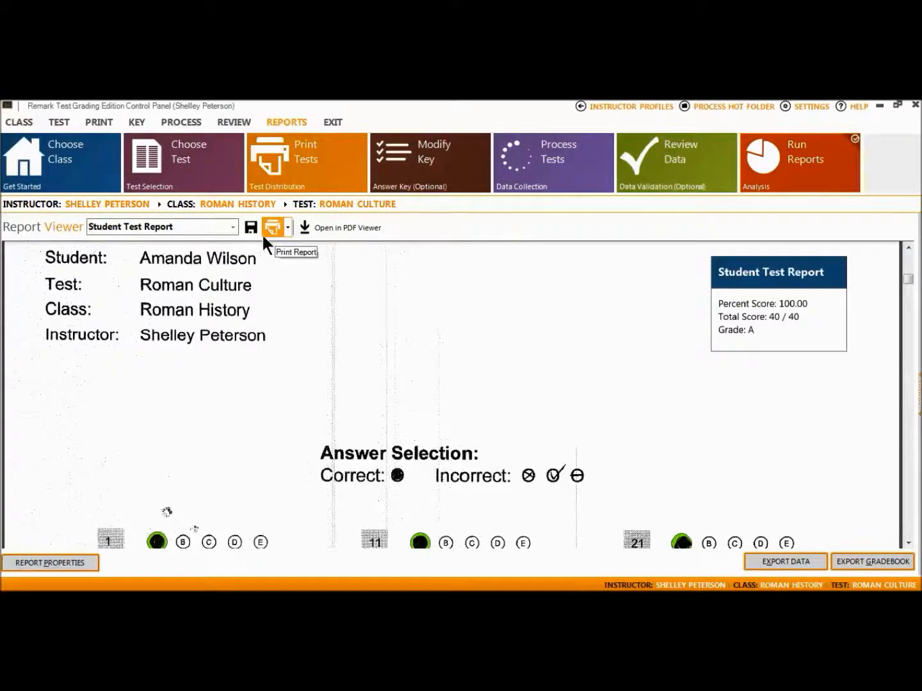